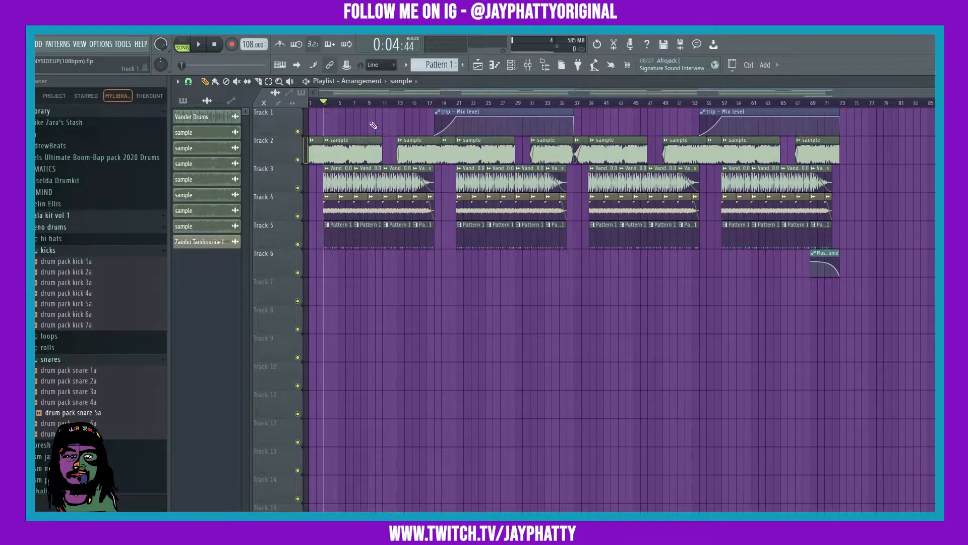
Audition the arrangement, playing it back from the start and again from around bar 21
{"action": "left_click", "coordinate": [198, 43]}
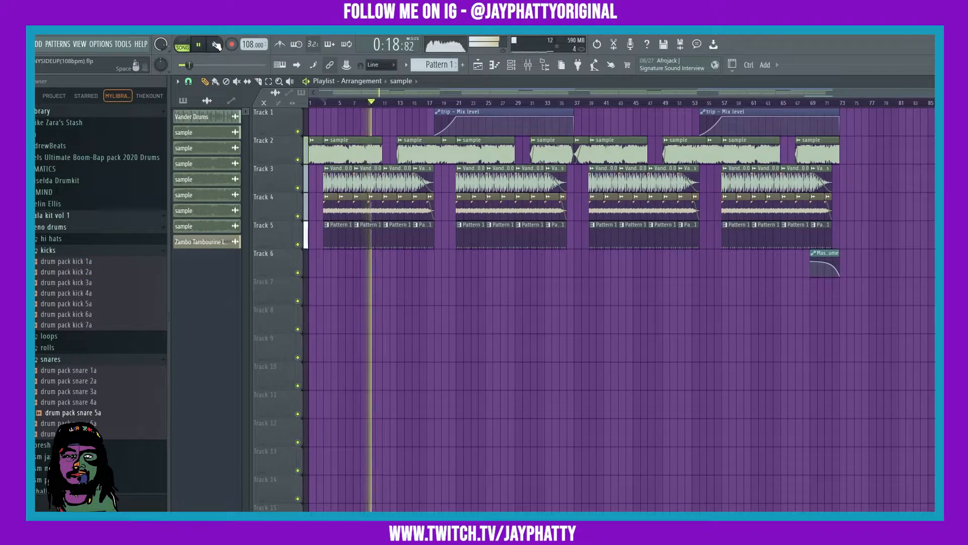
{"action": "left_click", "coordinate": [199, 44]}
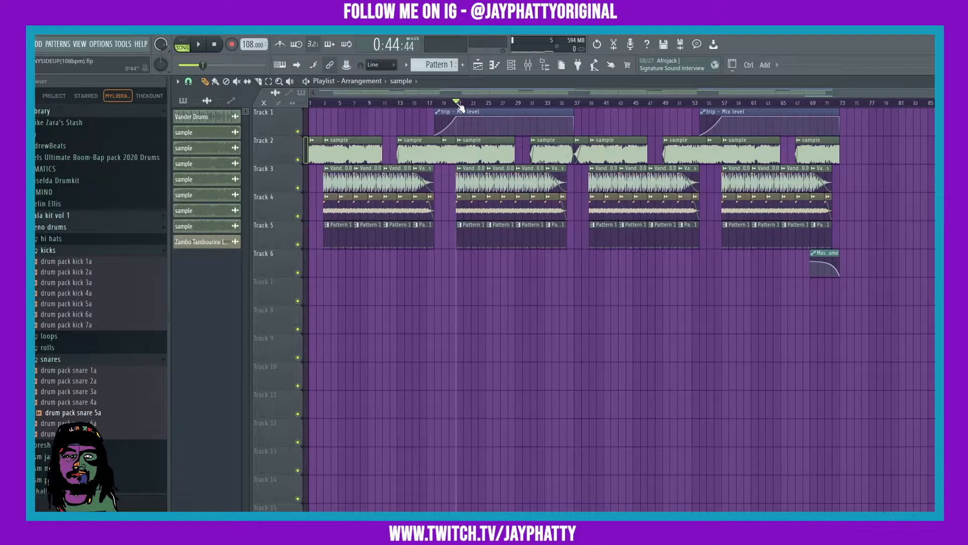
{"action": "left_click", "coordinate": [198, 43]}
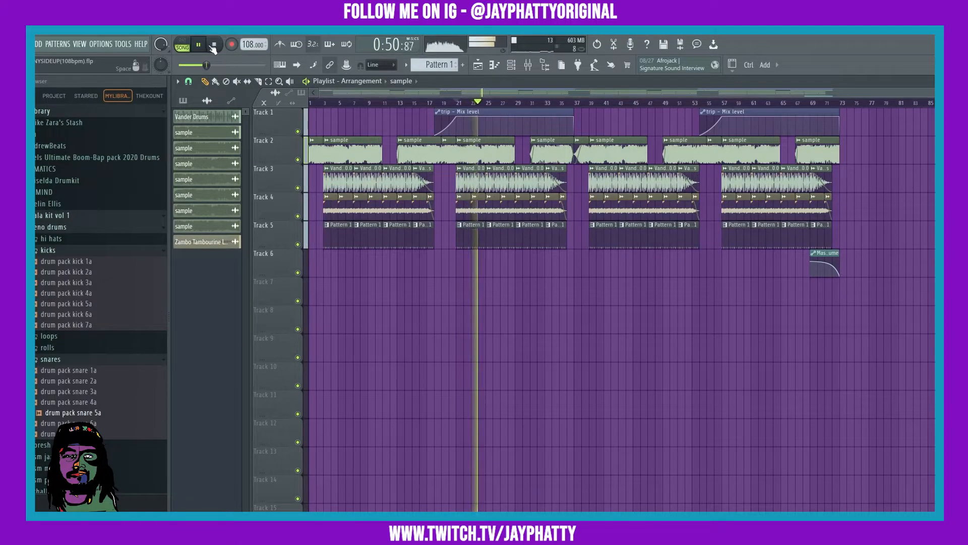
{"action": "left_click", "coordinate": [215, 44]}
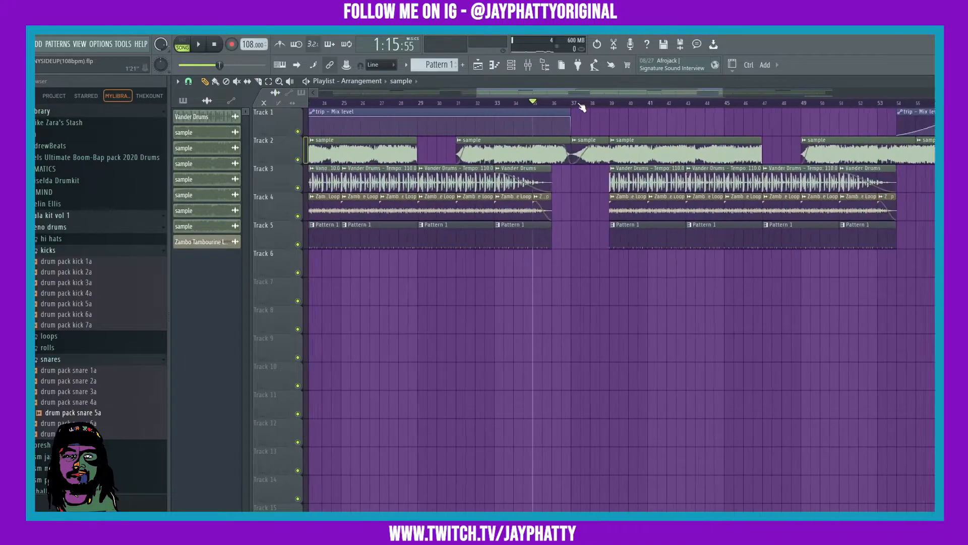
Make the chopped sample clip on Track 2 unique and confirm the dialog
{"action": "scroll", "scroll_direction": "left", "scroll_amount": 3}
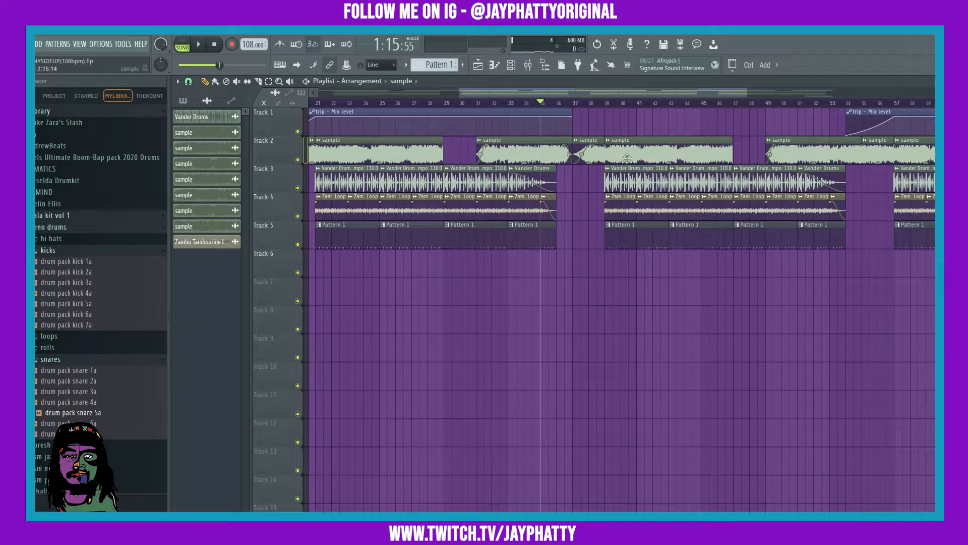
{"action": "right_click", "coordinate": [577, 148]}
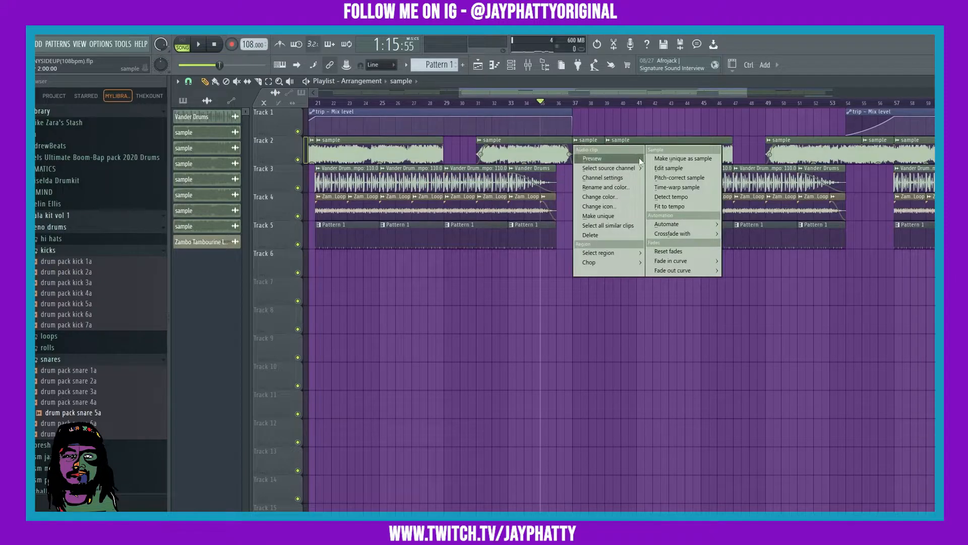
{"action": "left_click", "coordinate": [598, 215]}
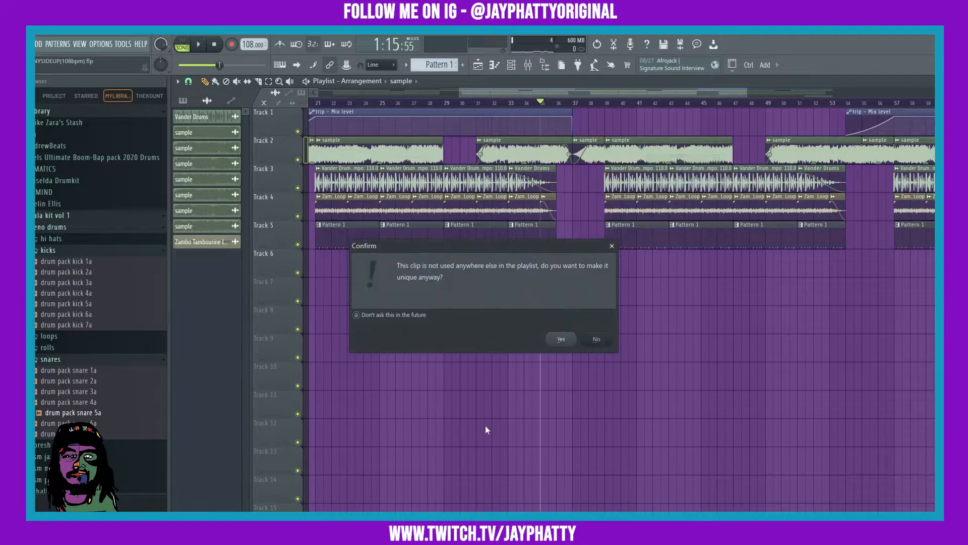
{"action": "left_click", "coordinate": [560, 339]}
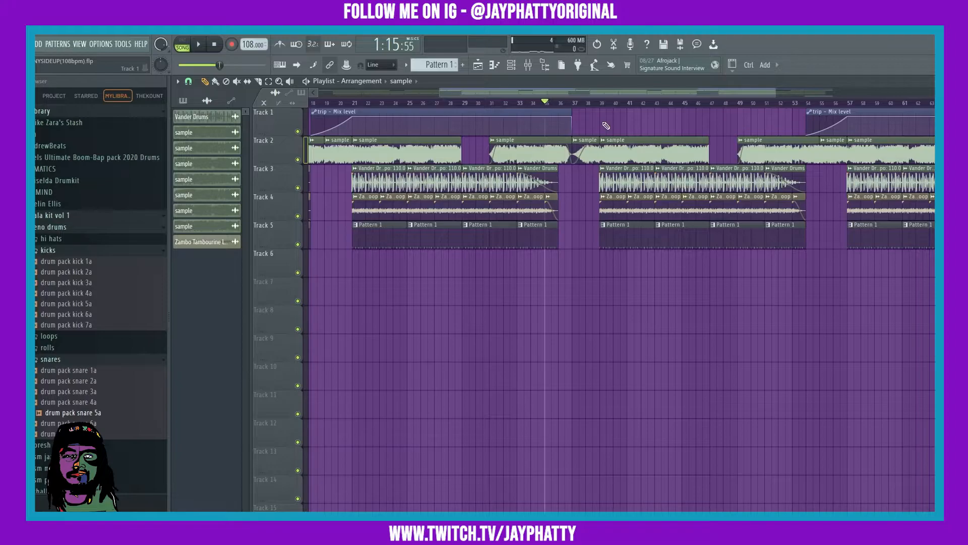
{"action": "mouse_move", "coordinate": [587, 99]}
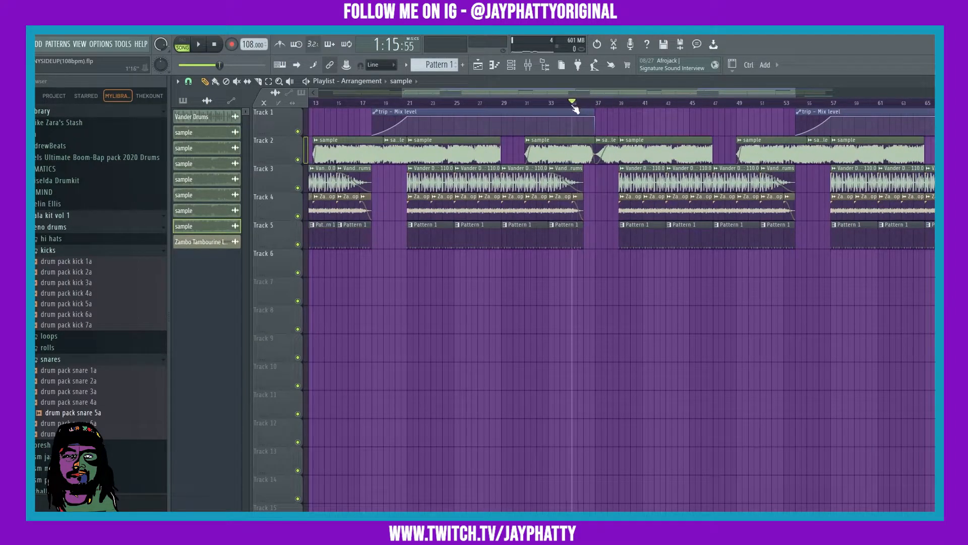
{"action": "left_click", "coordinate": [199, 44]}
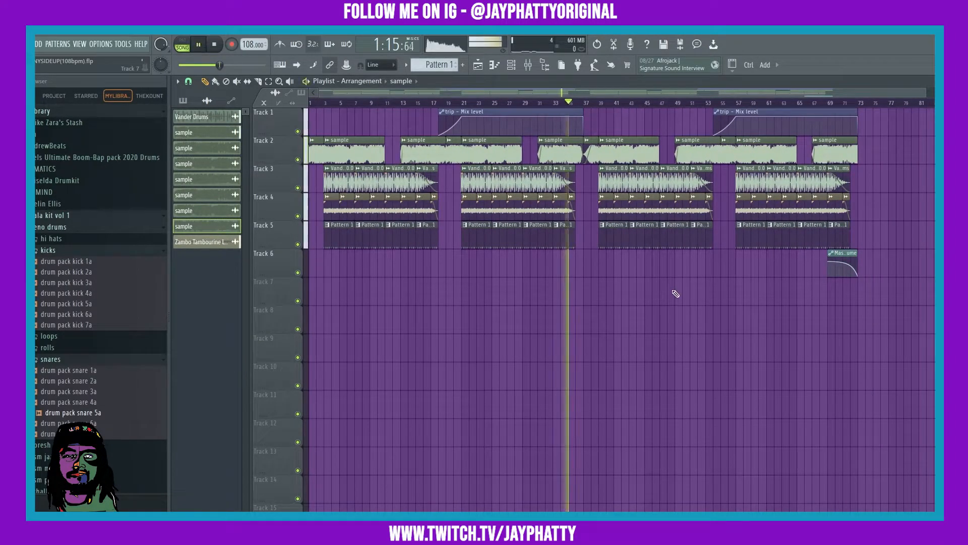